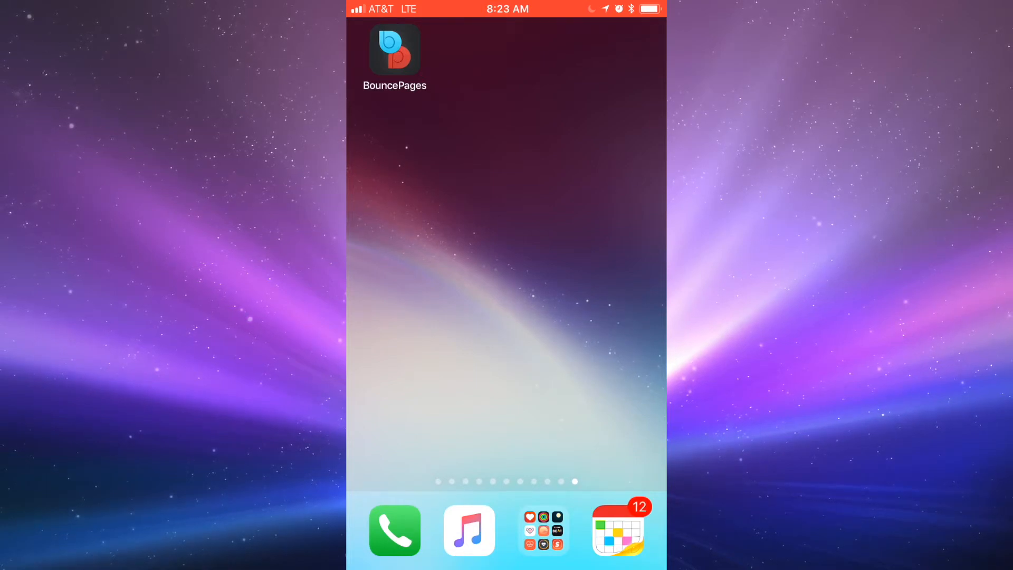
# - Scan the Homework & Practice 5-5 page so the Texas: Spanish and Common Core English/Spanish video links appear
pyautogui.click(394, 51)
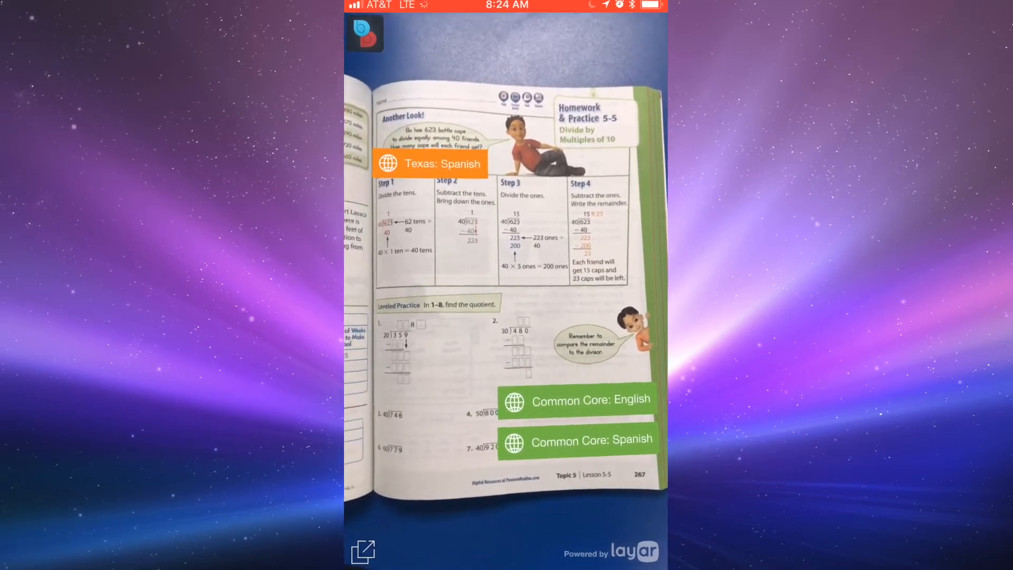